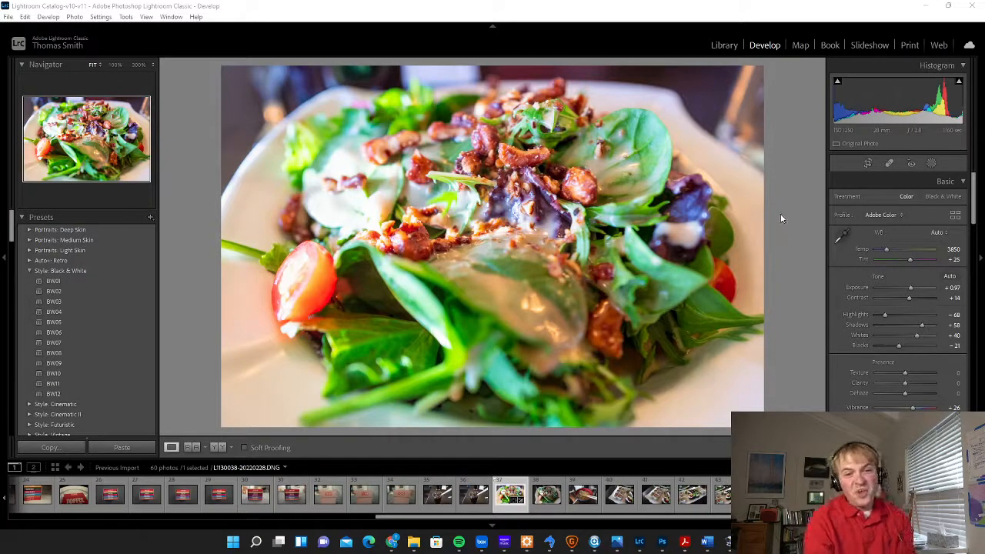
mouse_move(804, 231)
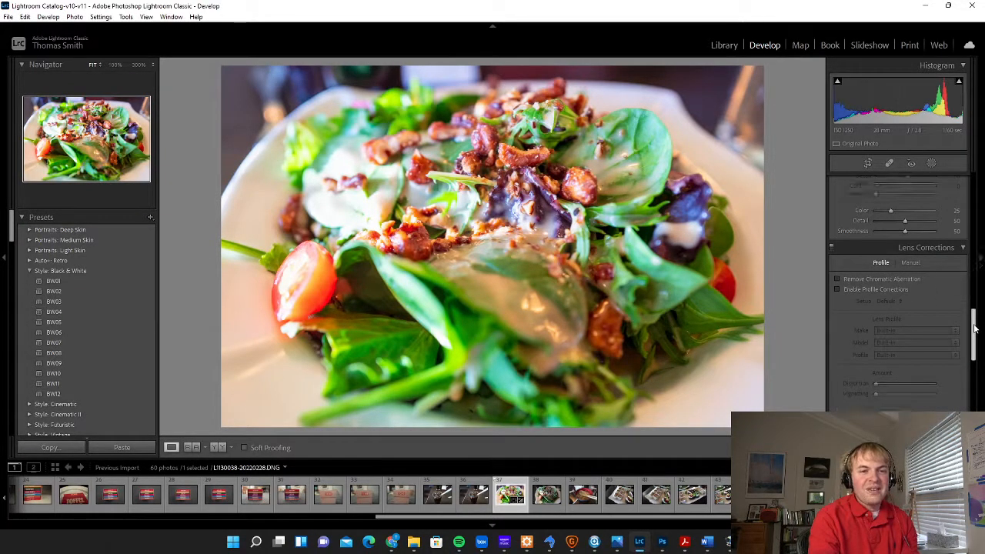
Step: Darken the photo's corners by pulling the Post-Crop Vignetting Amount to a strong negative value
scroll("down", 3)
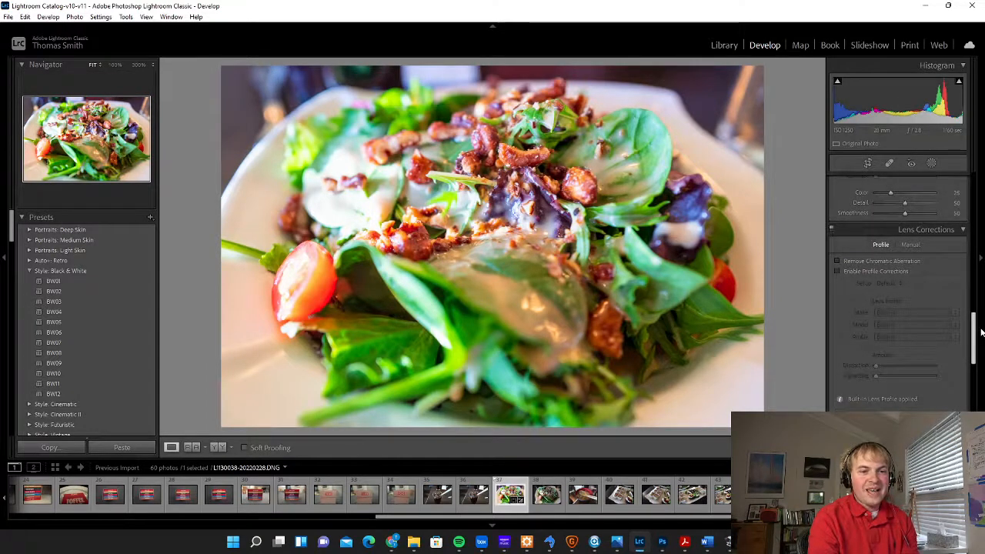
scroll("down", 3)
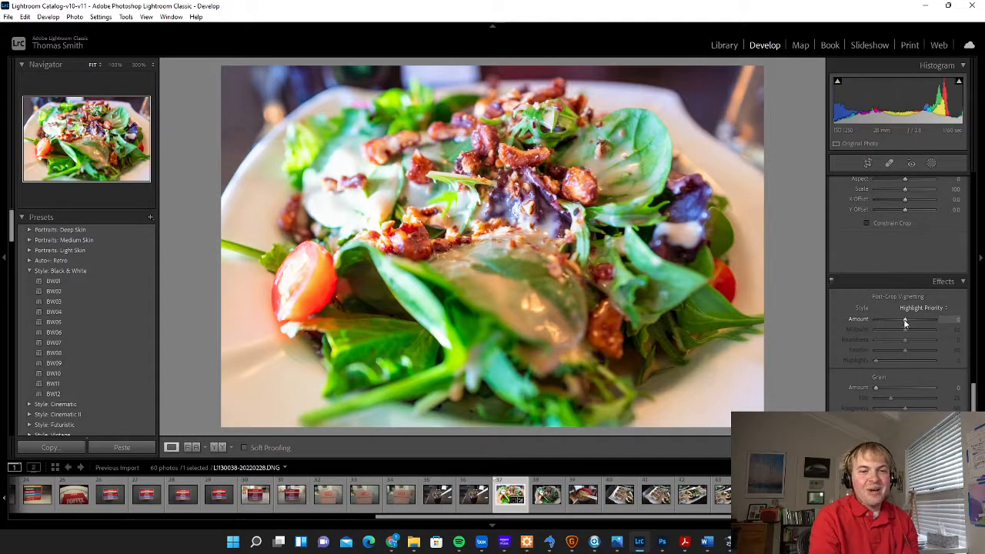
left_click_drag(924, 318, 901, 319)
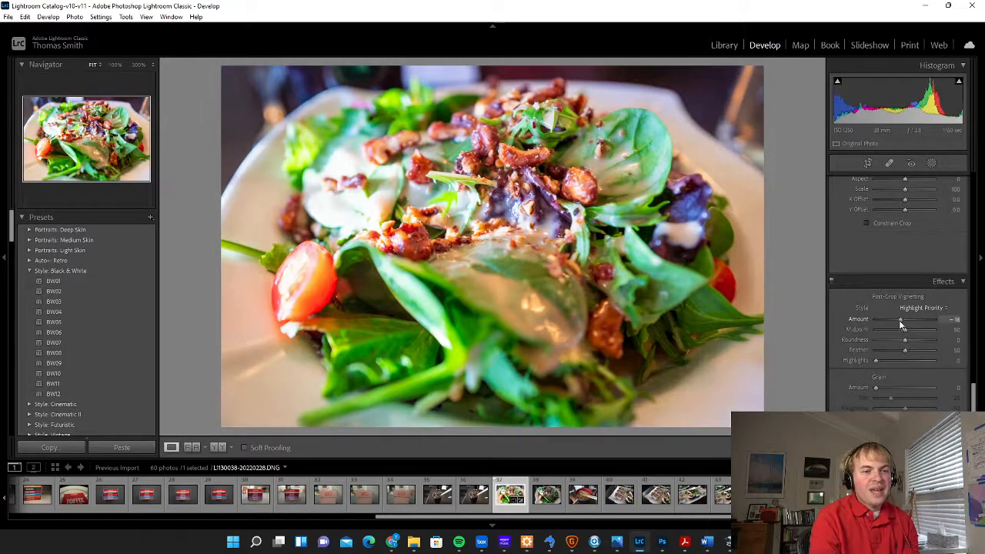
left_click_drag(901, 318, 885, 318)
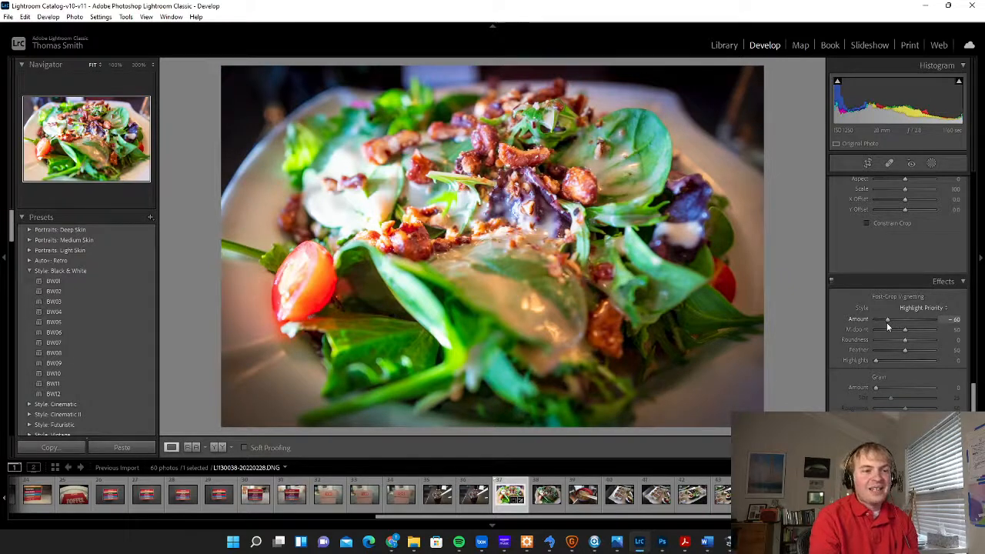
left_click_drag(887, 318, 893, 319)
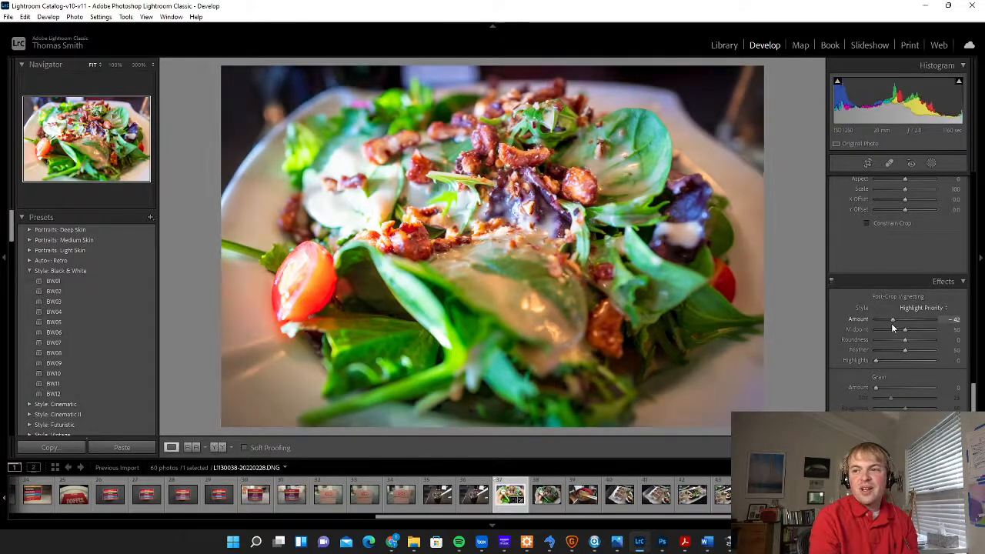
left_click_drag(893, 318, 890, 319)
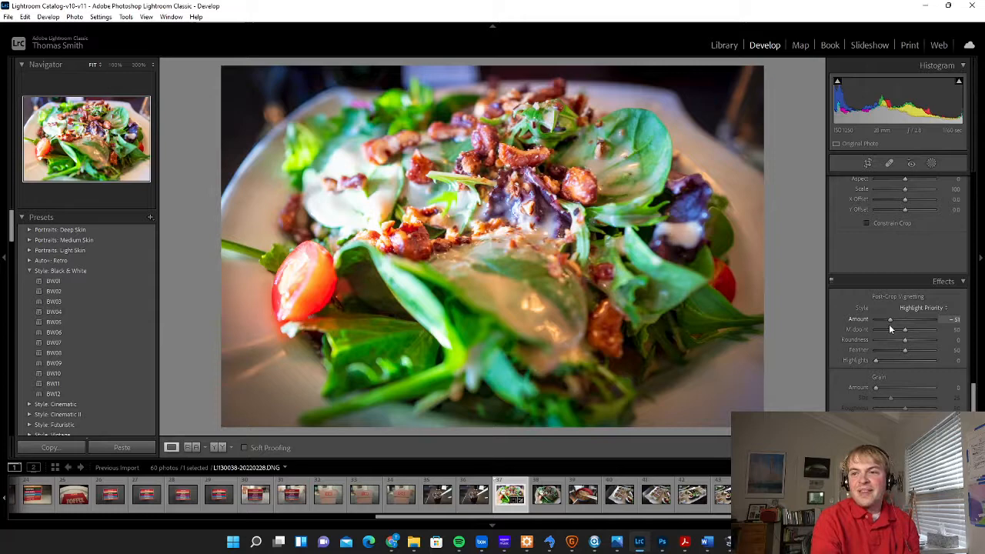
Step: Push the vignette Amount positive for bright white edges, then return it to 0
left_click_drag(890, 319, 932, 319)
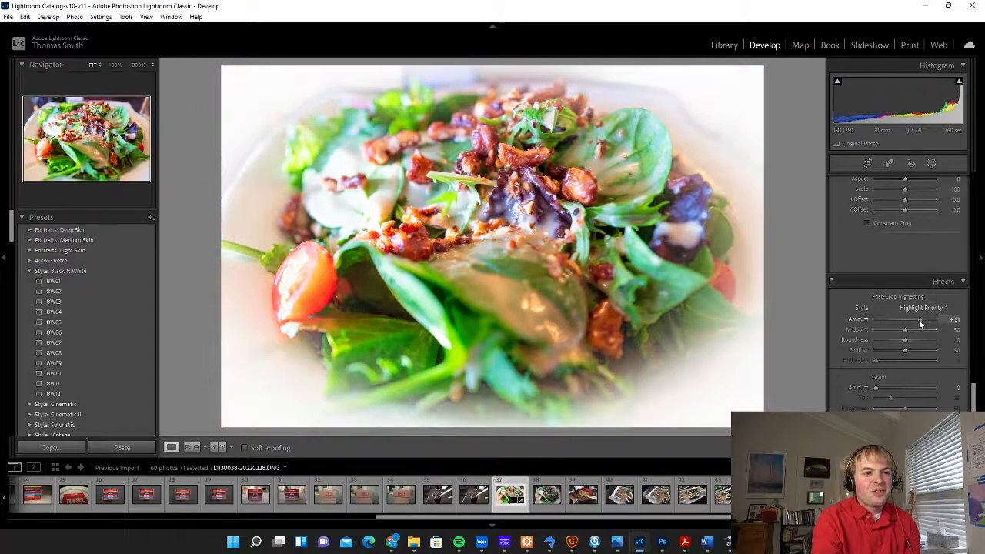
left_click_drag(921, 318, 923, 319)
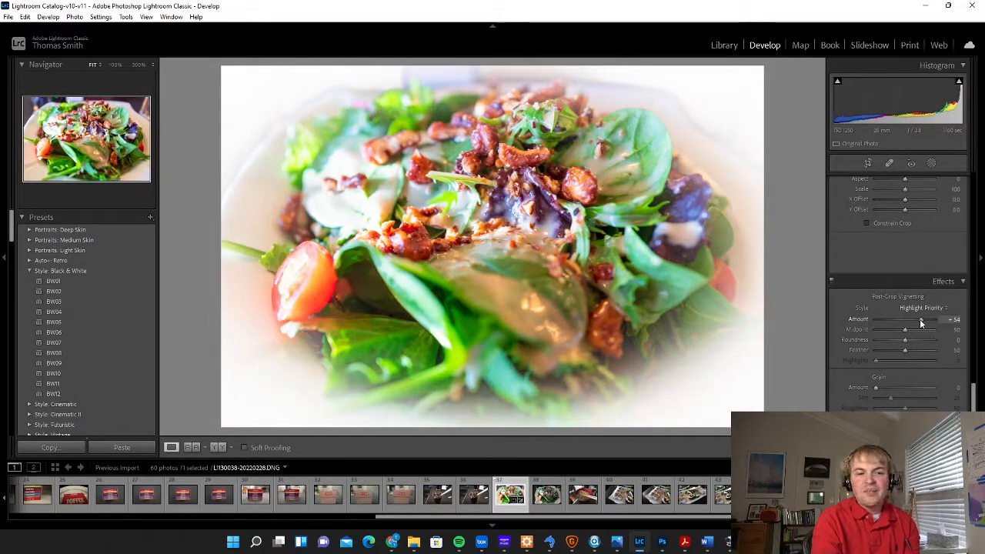
left_click_drag(936, 318, 921, 319)
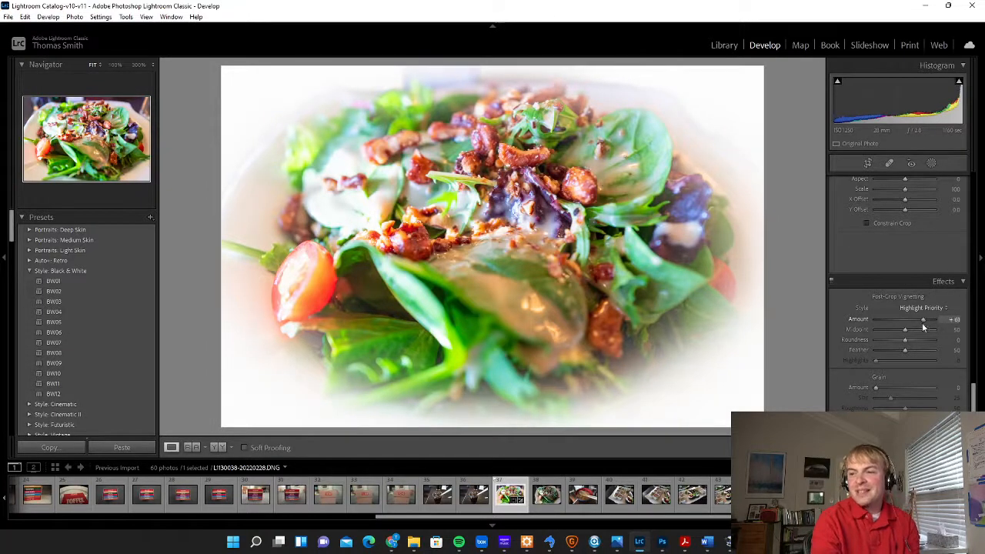
left_click_drag(924, 319, 932, 319)
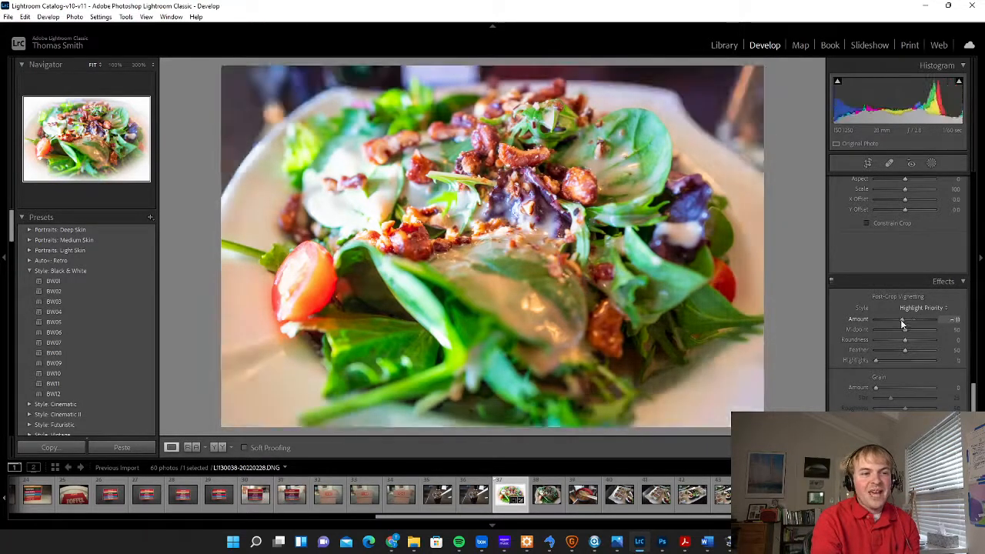
left_click_drag(906, 319, 951, 318)
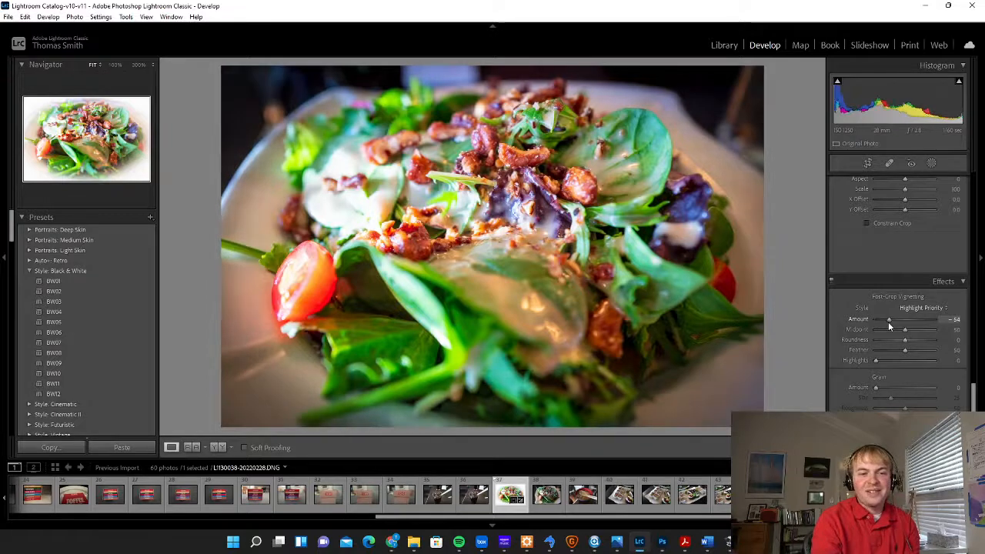
left_click_drag(890, 319, 905, 318)
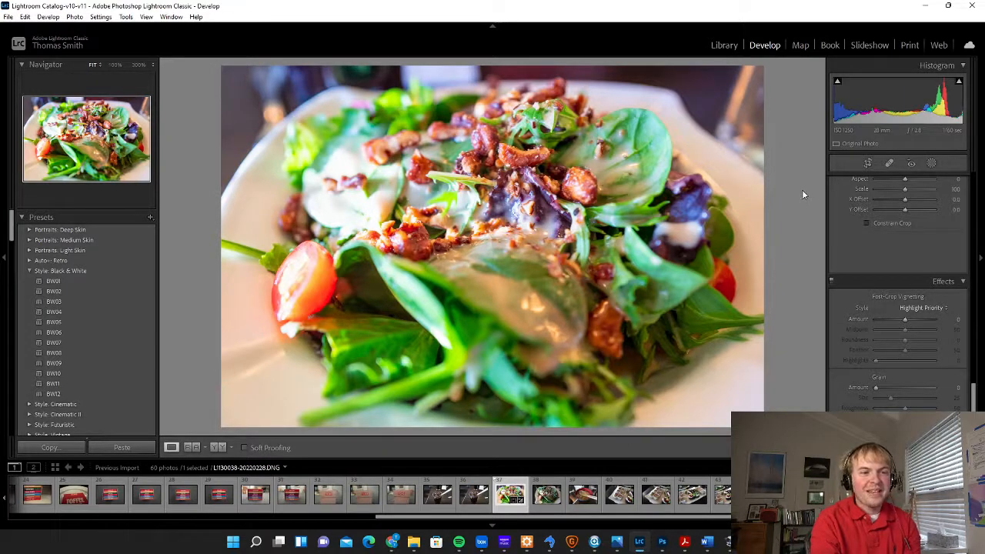
mouse_move(786, 115)
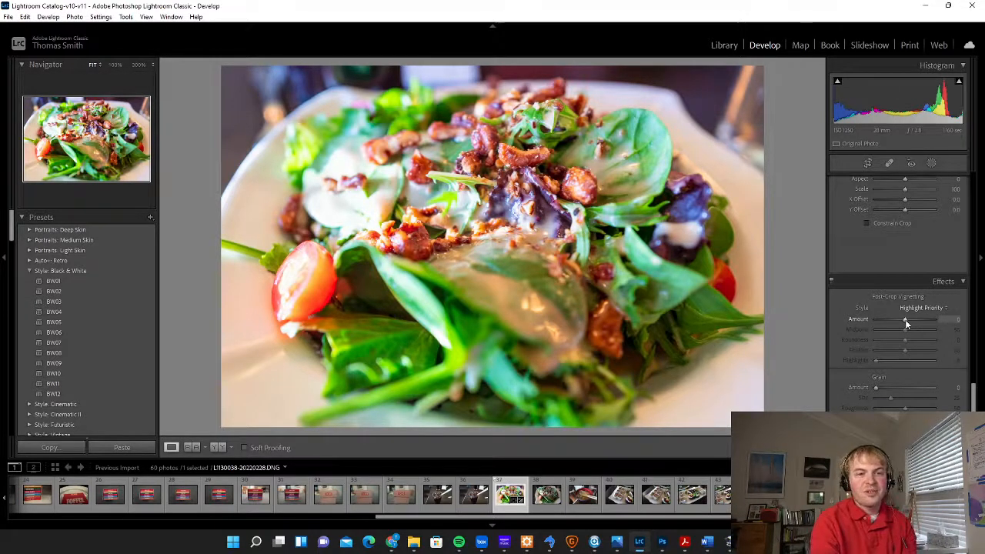
left_click_drag(905, 318, 890, 318)
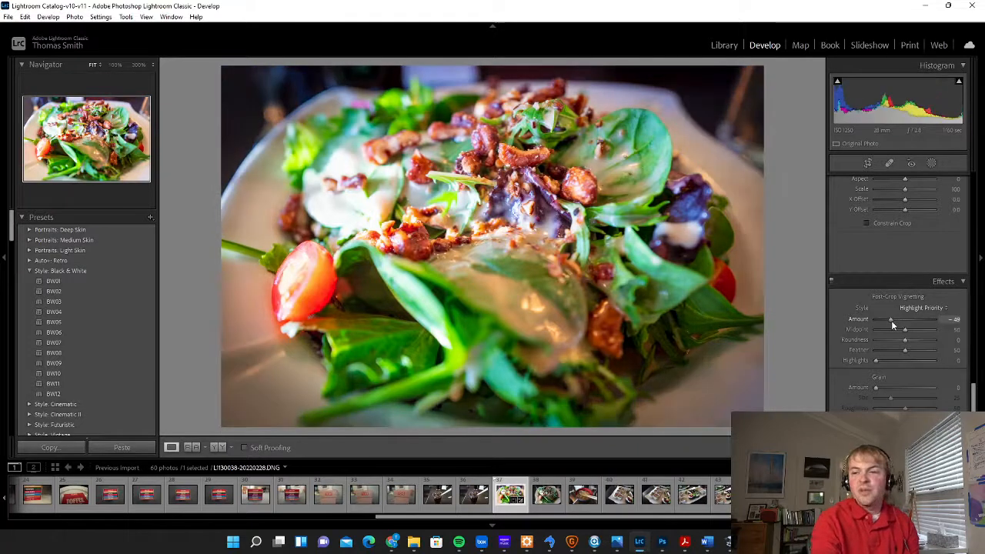
left_click_drag(890, 319, 905, 319)
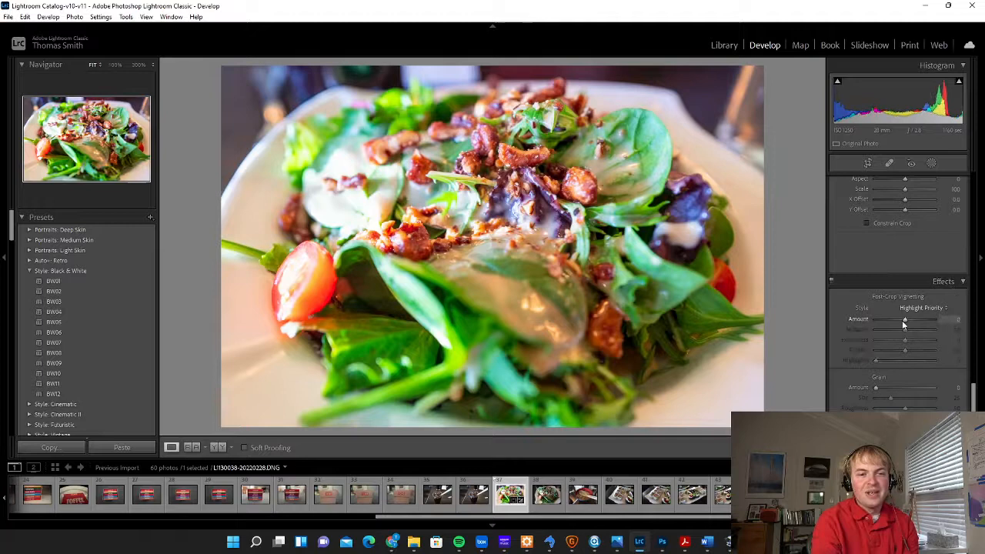
left_click_drag(905, 319, 896, 319)
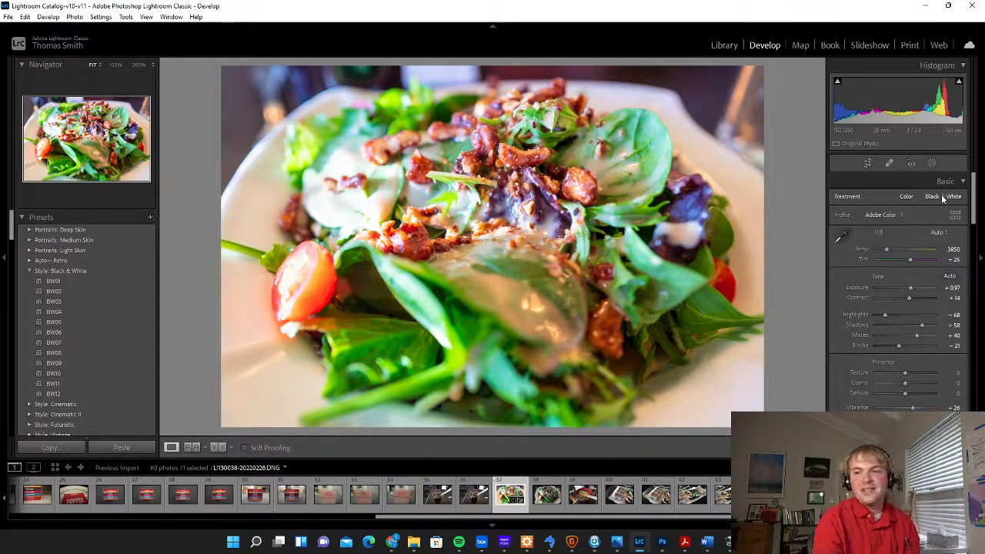
left_click(954, 197)
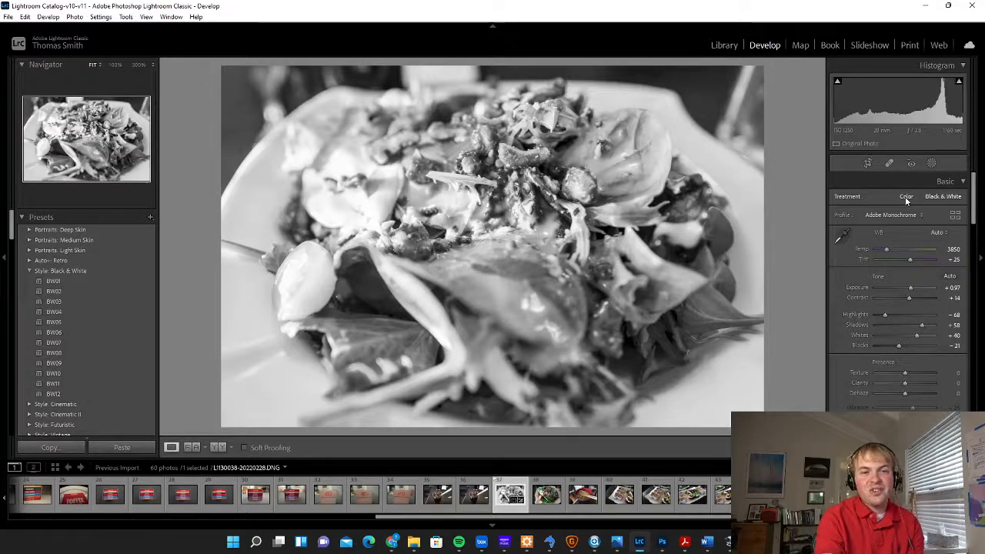
left_click(907, 197)
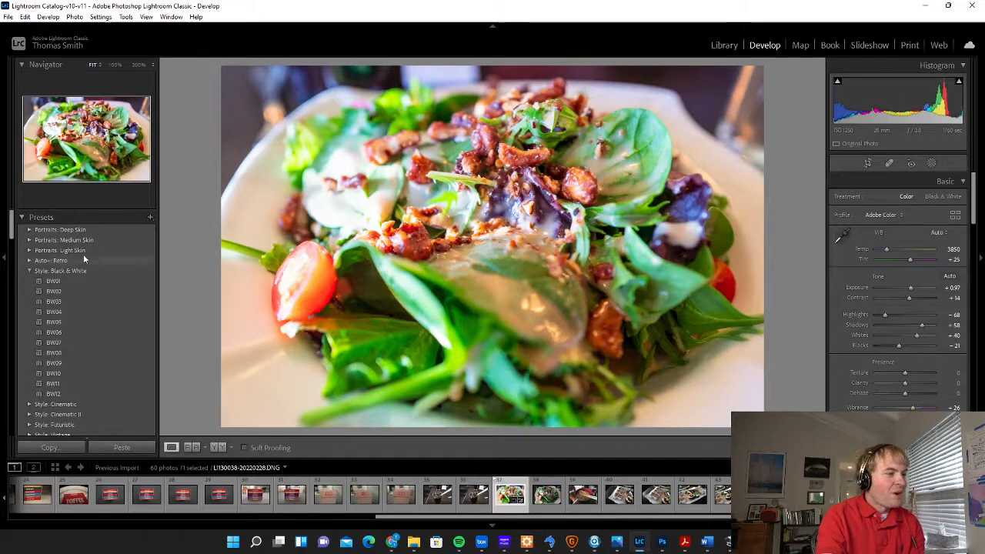
Step: Collapse the Style: Black & White preset group in the Presets panel, leaving the other groups listed
left_click(52, 280)
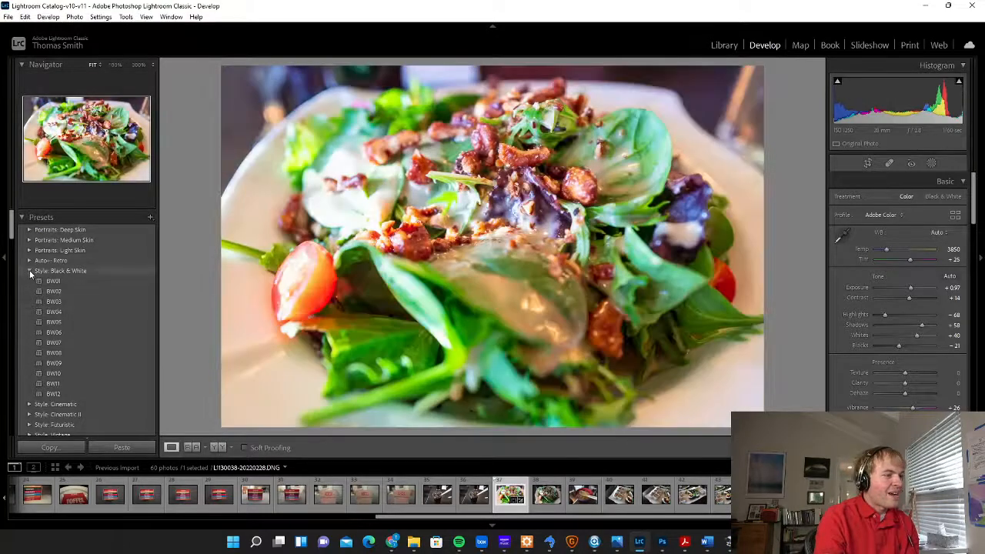
left_click(31, 271)
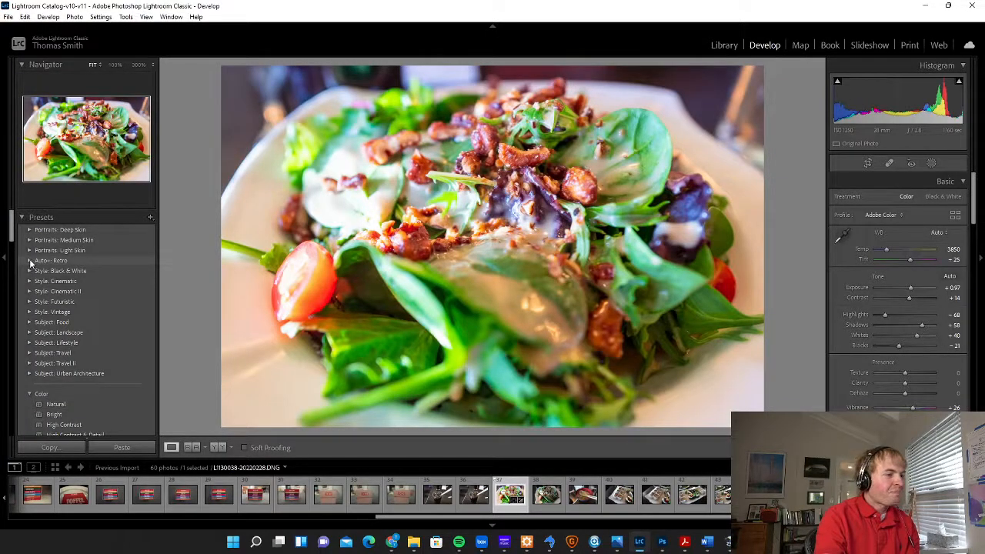
left_click(52, 321)
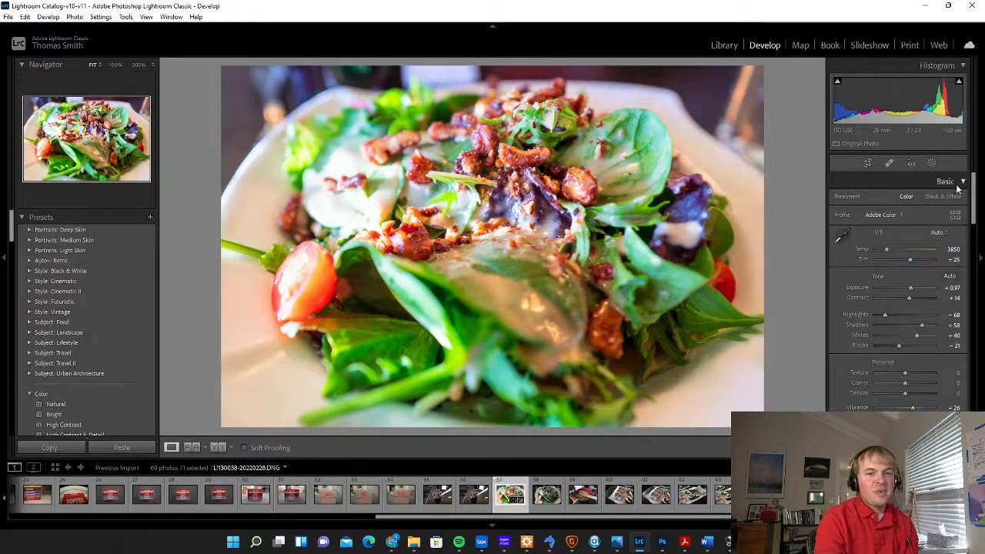
Step: Switch the Treatment to Black & White and back to Color
left_click(942, 197)
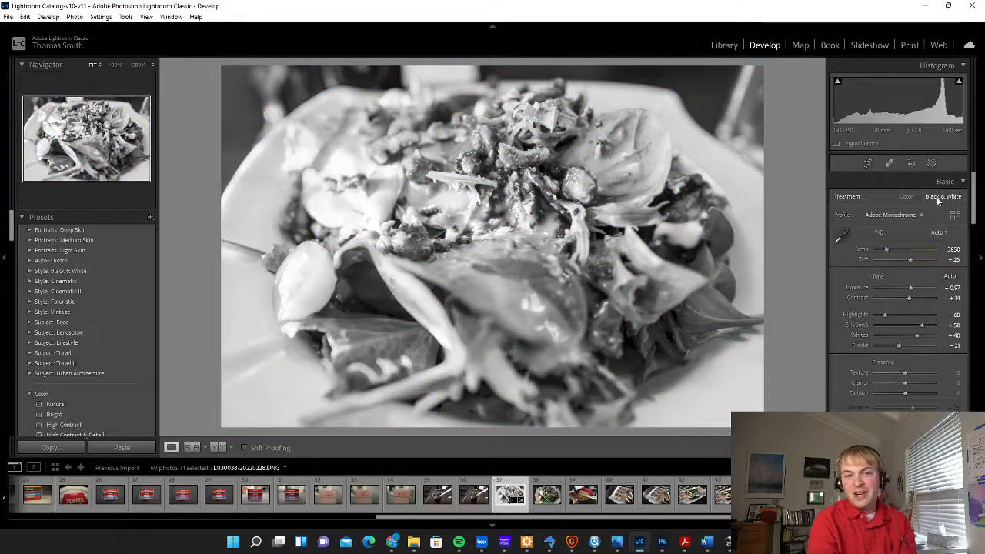
left_click(907, 197)
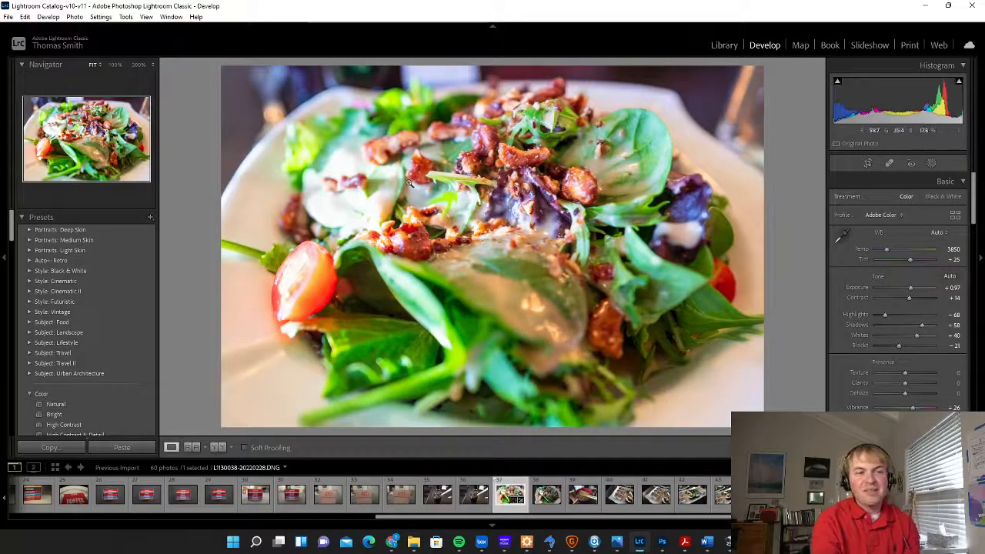